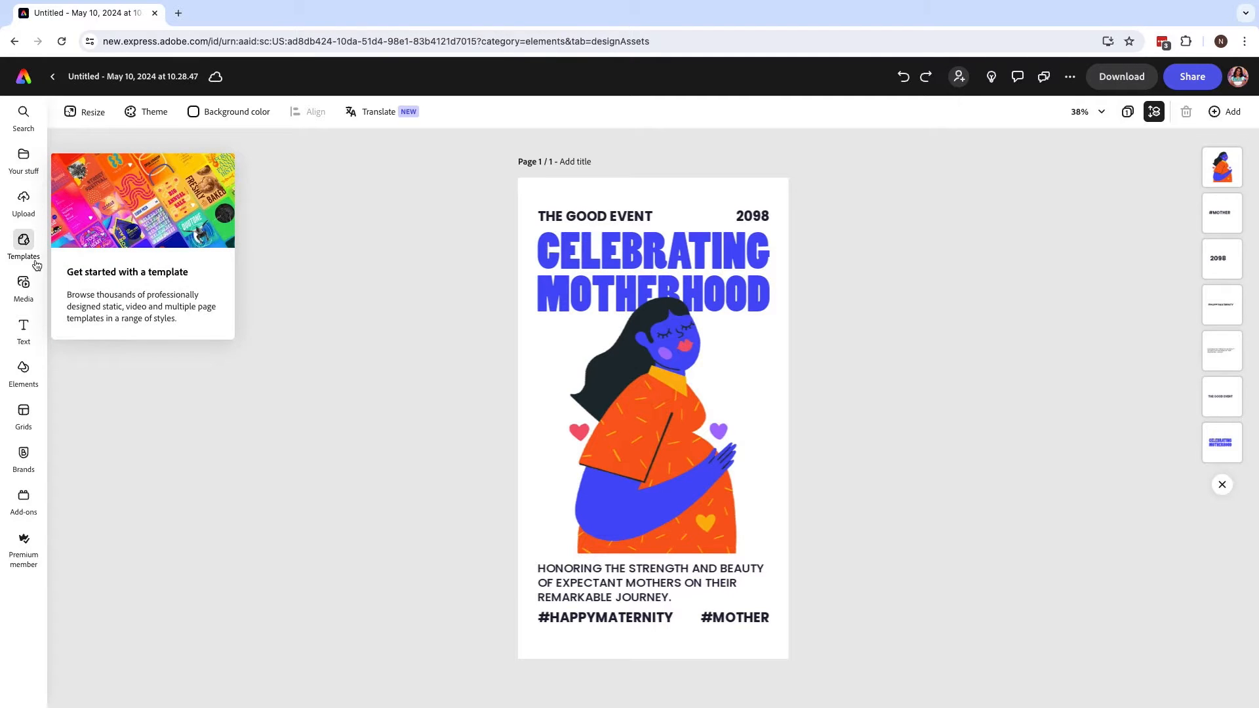
Add a solid black circle from Elements > Shapes onto the poster over the woman illustration.
left_click(22, 372)
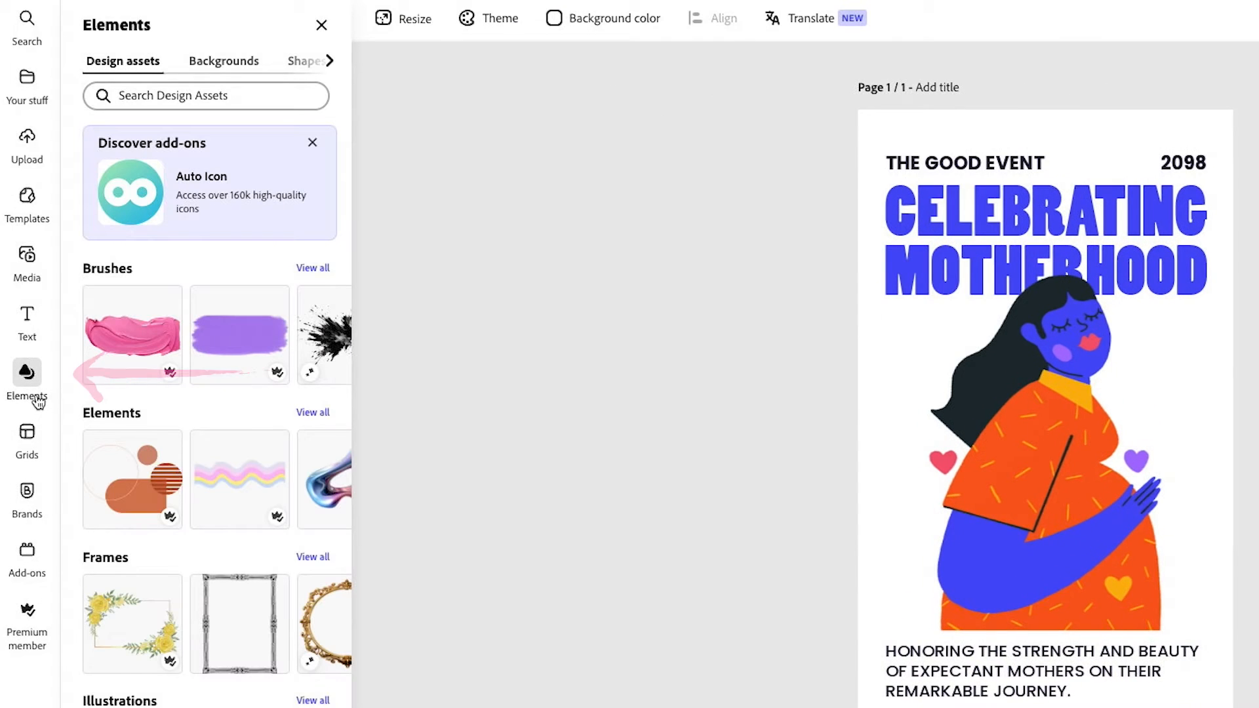
left_click(306, 60)
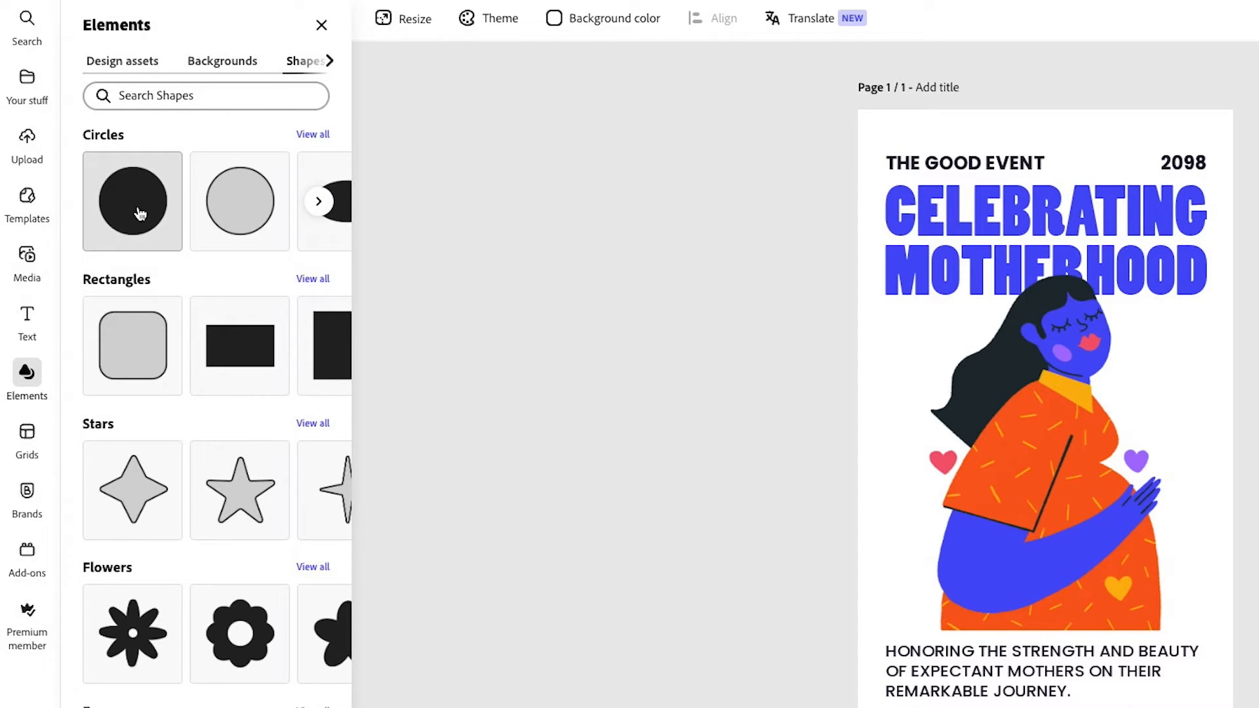
left_click(131, 202)
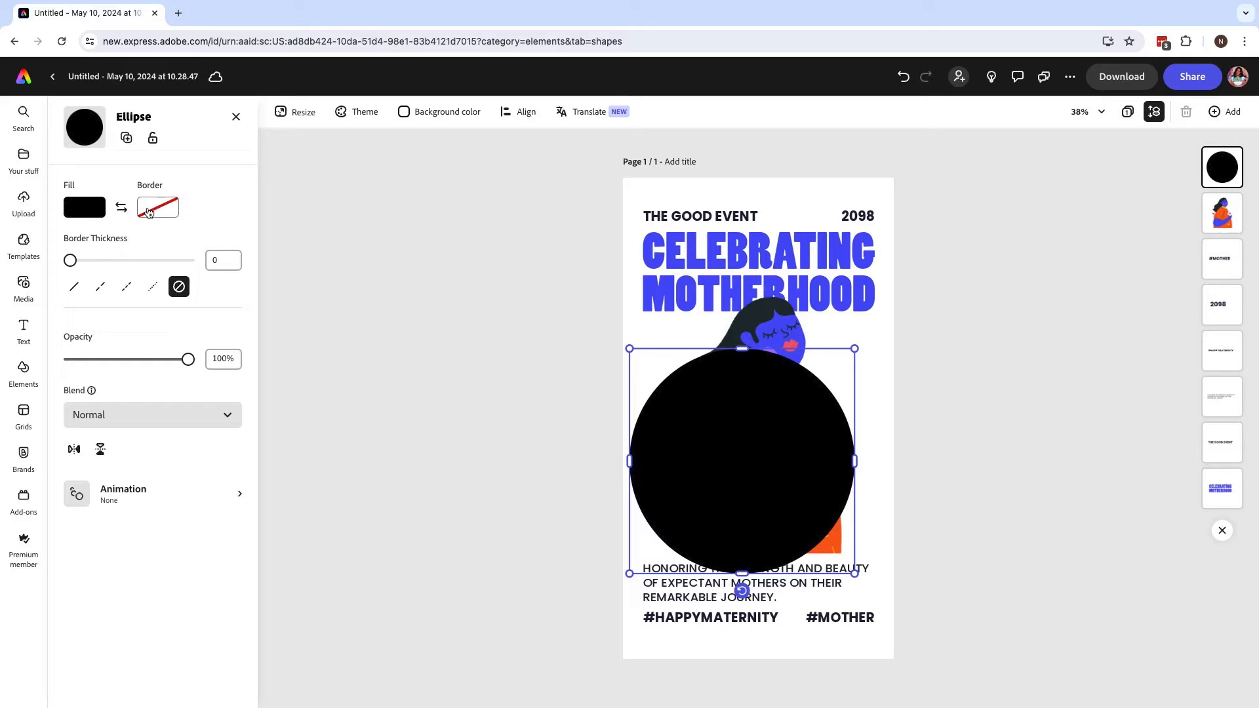
left_click(158, 207)
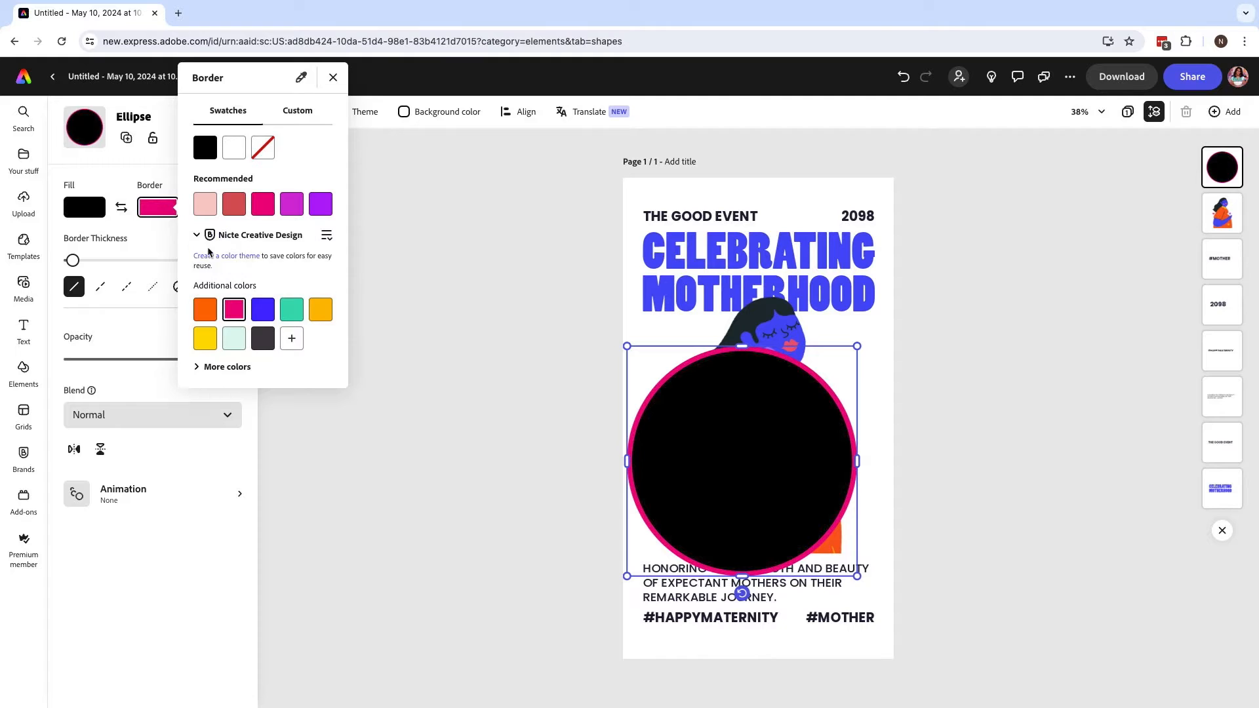
left_click_drag(73, 260, 142, 260)
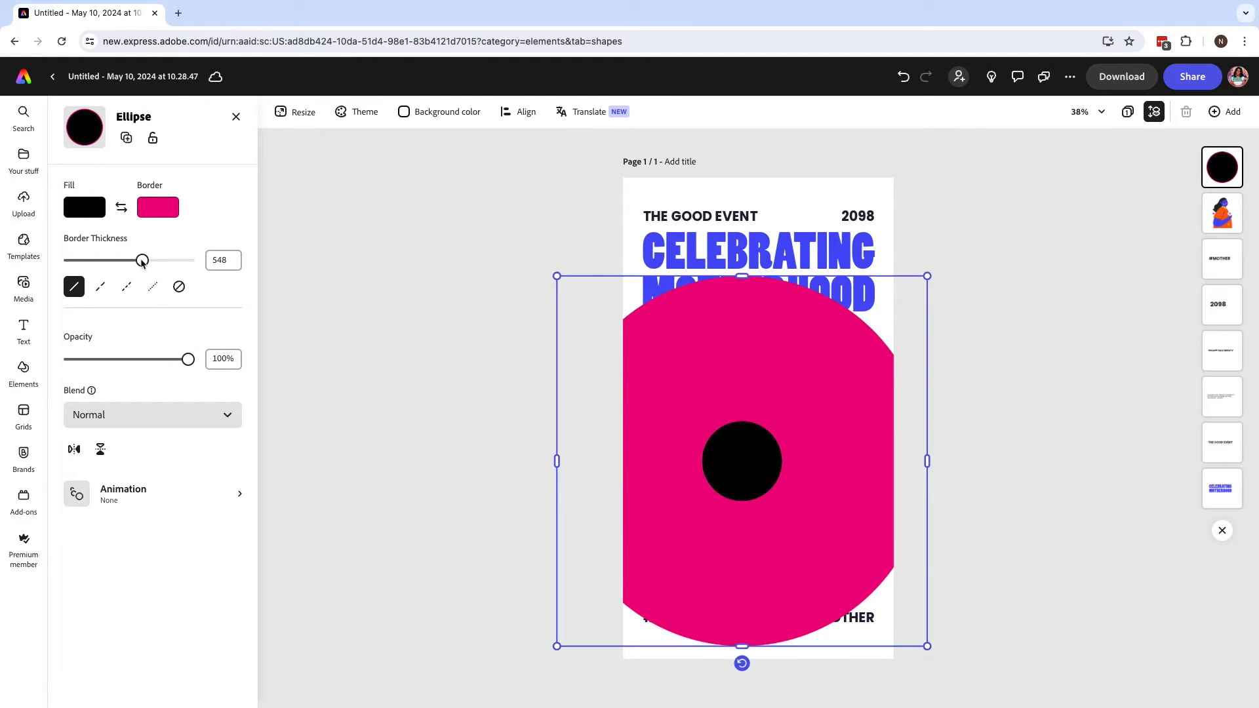
left_click(157, 207)
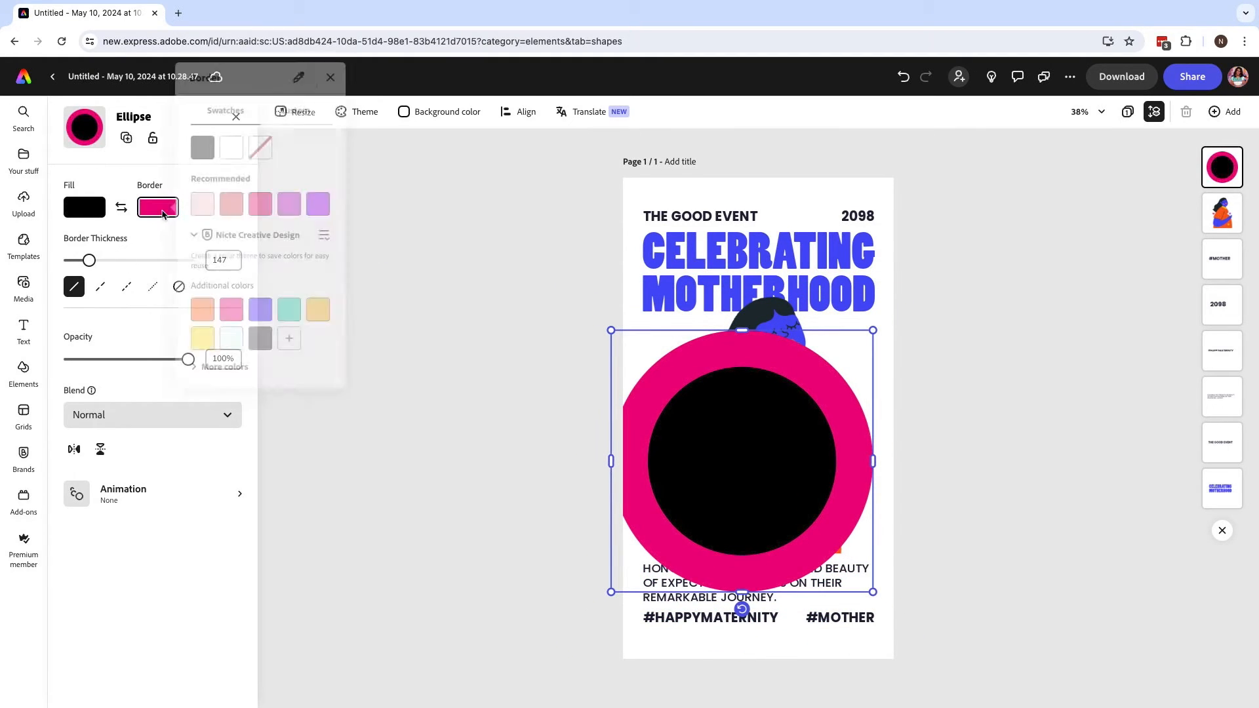
left_click(262, 147)
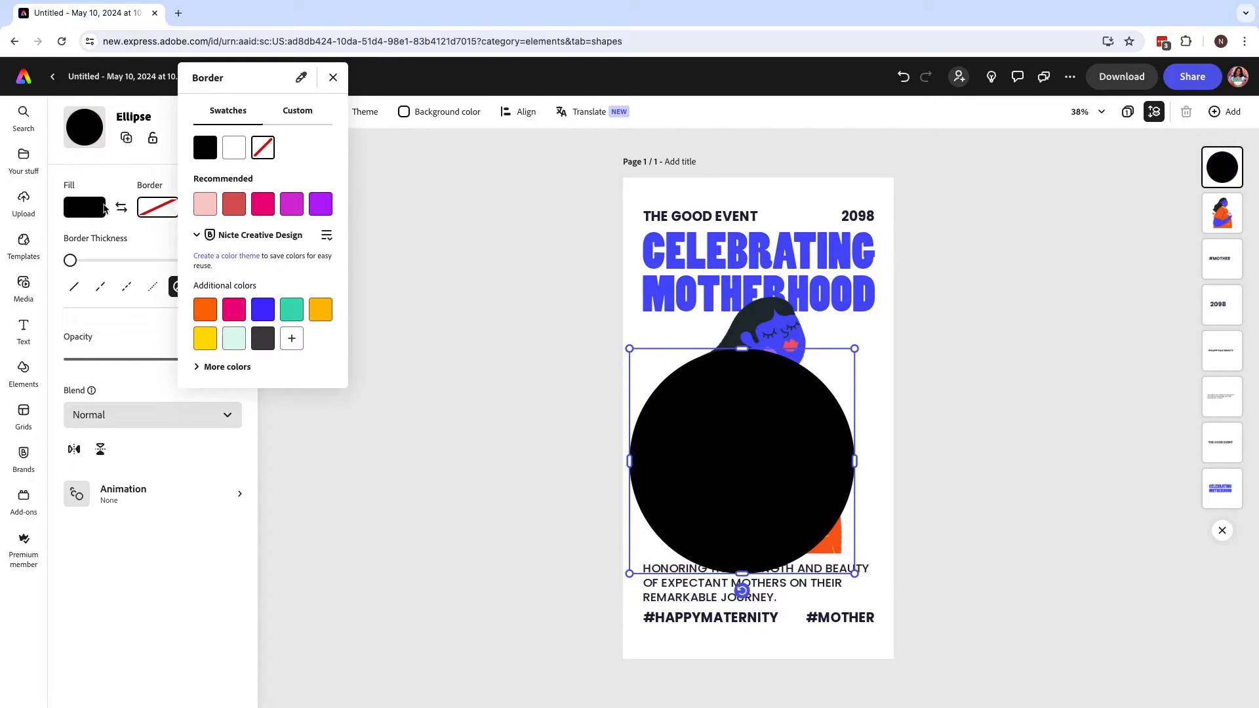
Fill the circle orange with no border so it frames the woman from behind.
left_click(84, 207)
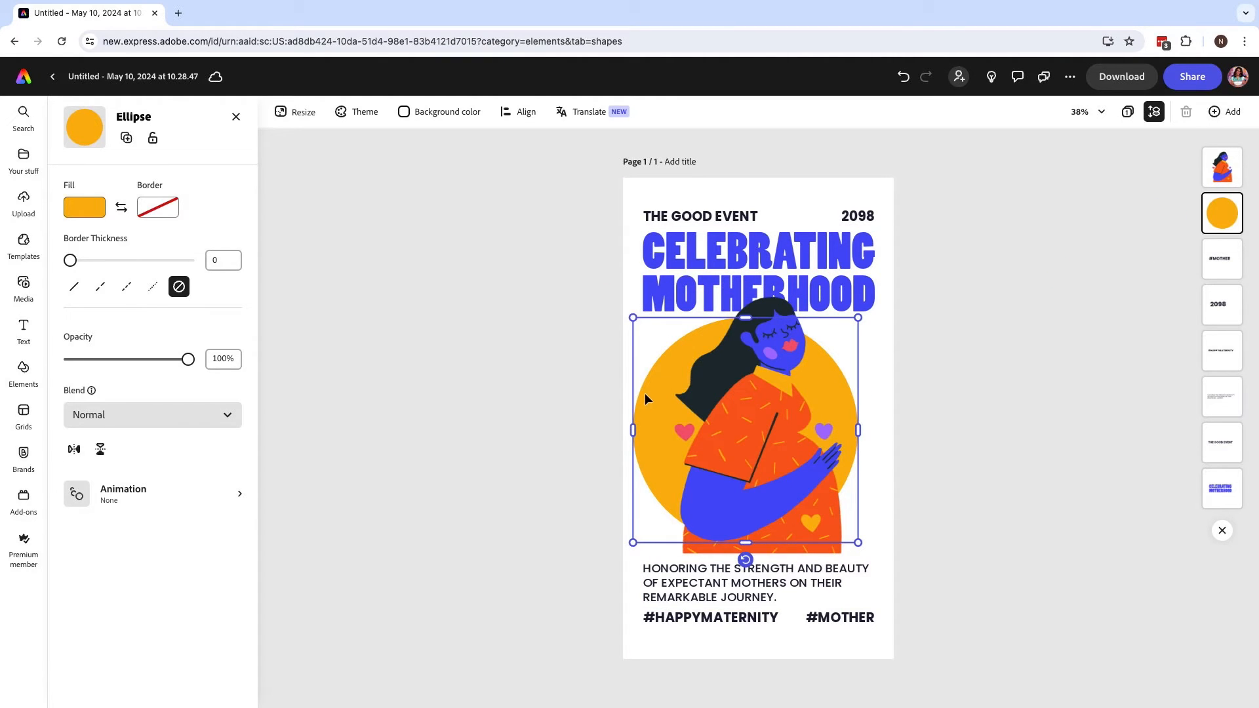
mouse_move(514, 396)
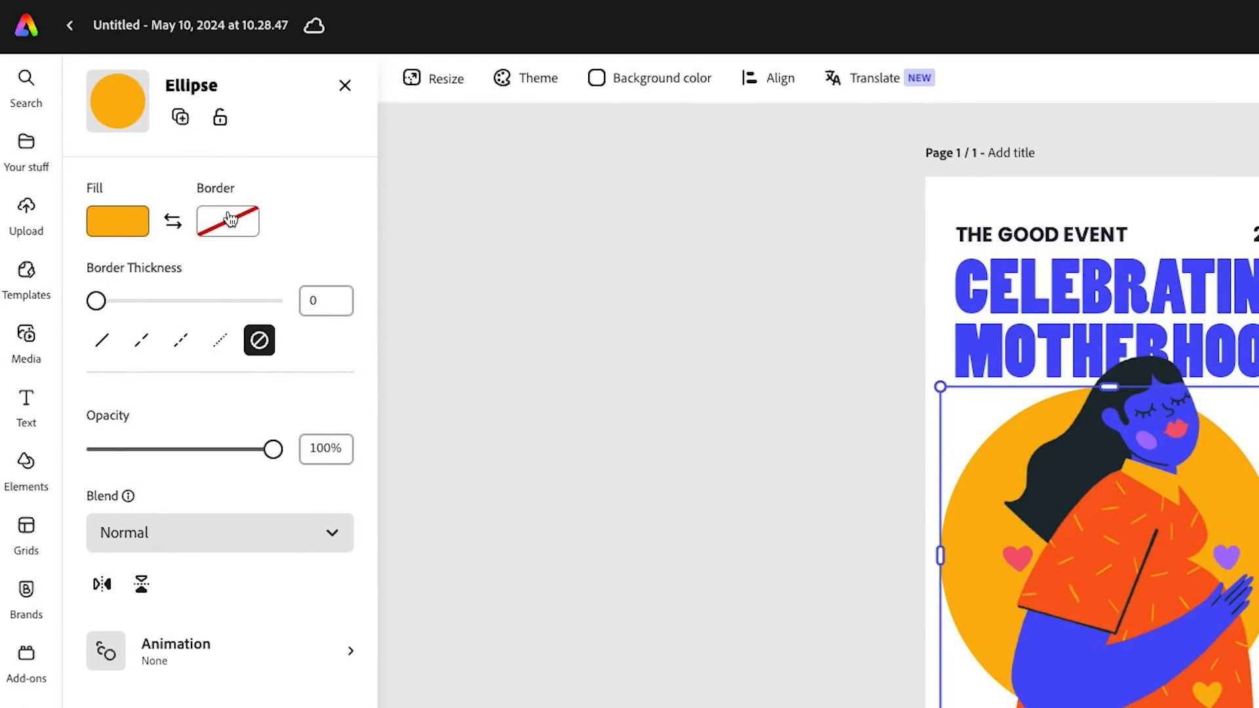
mouse_move(265, 296)
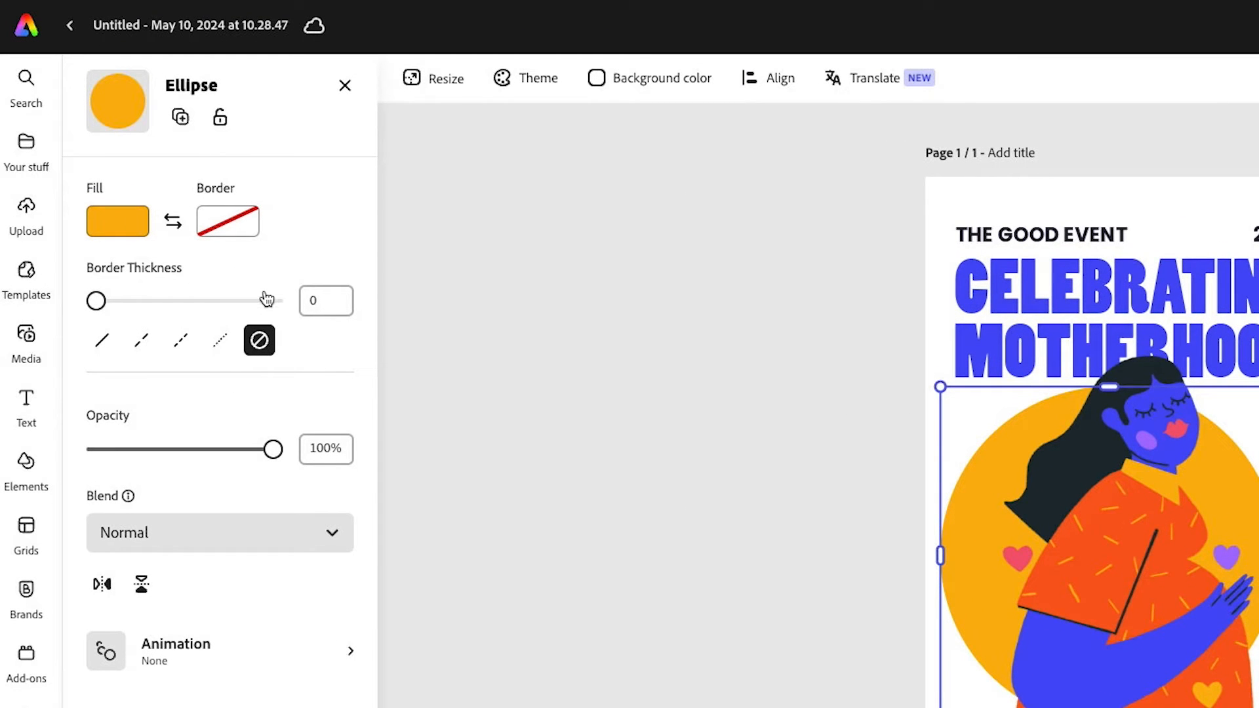
mouse_move(888, 391)
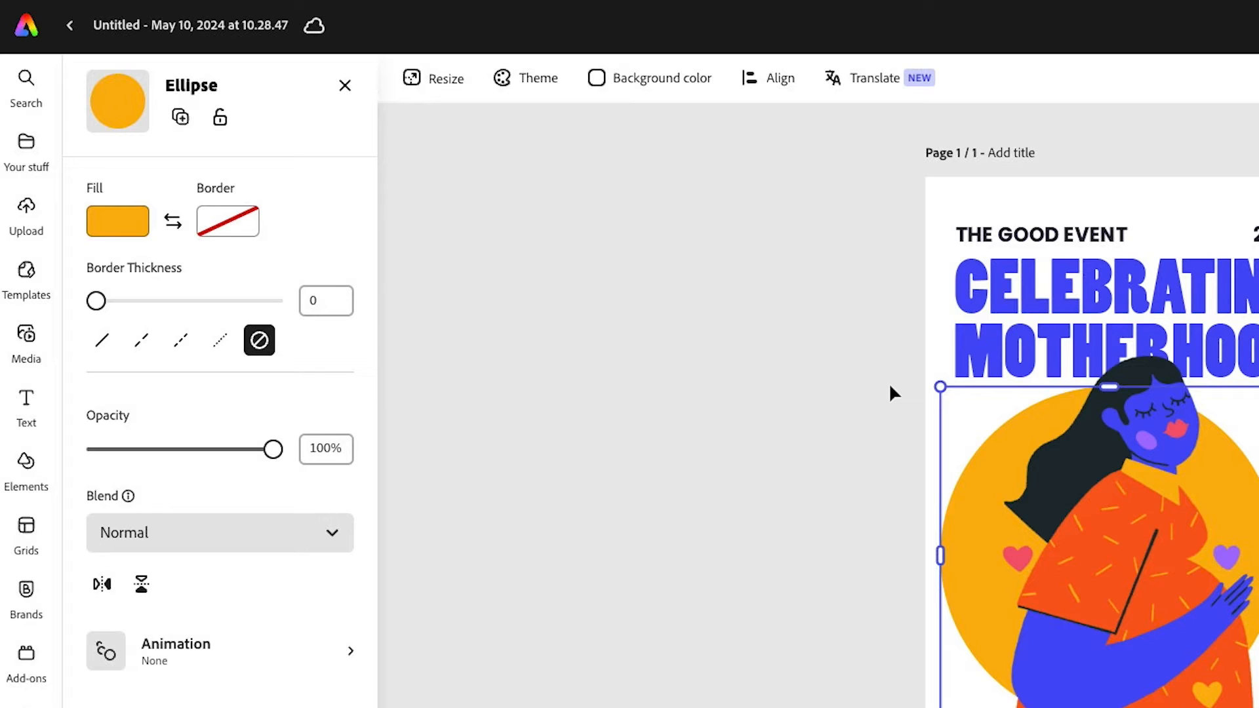
mouse_move(362, 97)
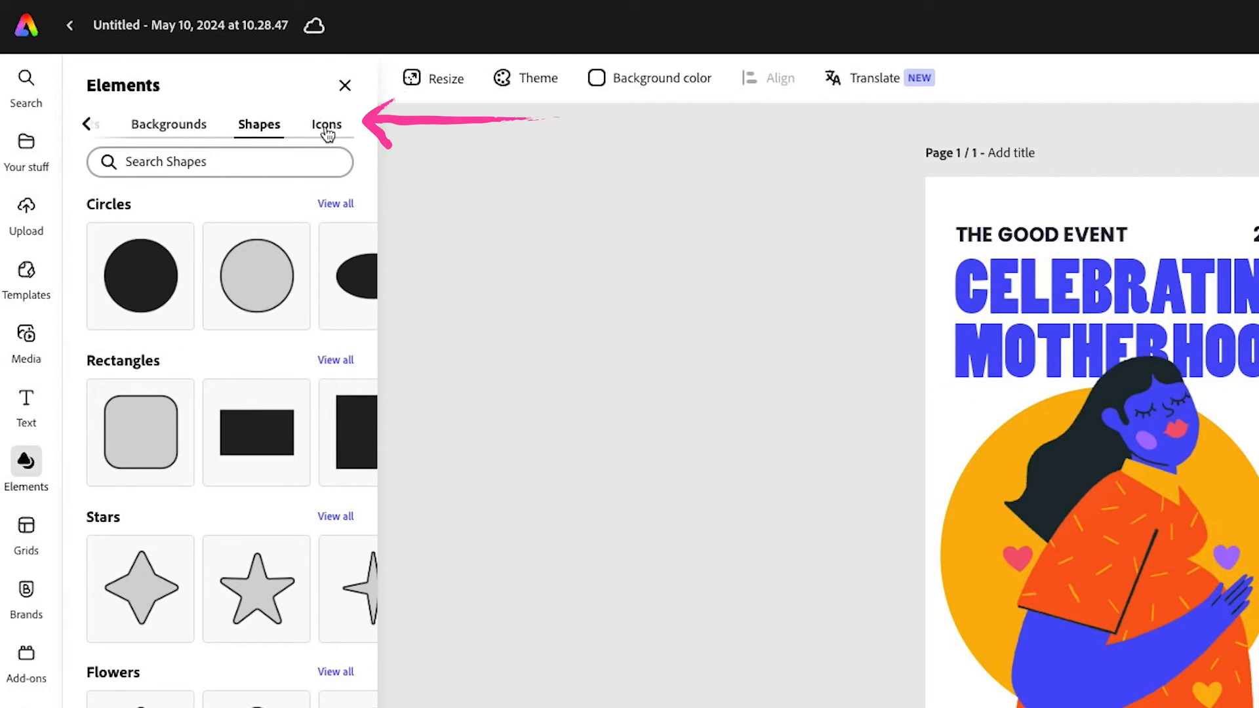
Search the Icons collection for 'flowers' and add an outlined orange flower beside the title.
left_click(325, 124)
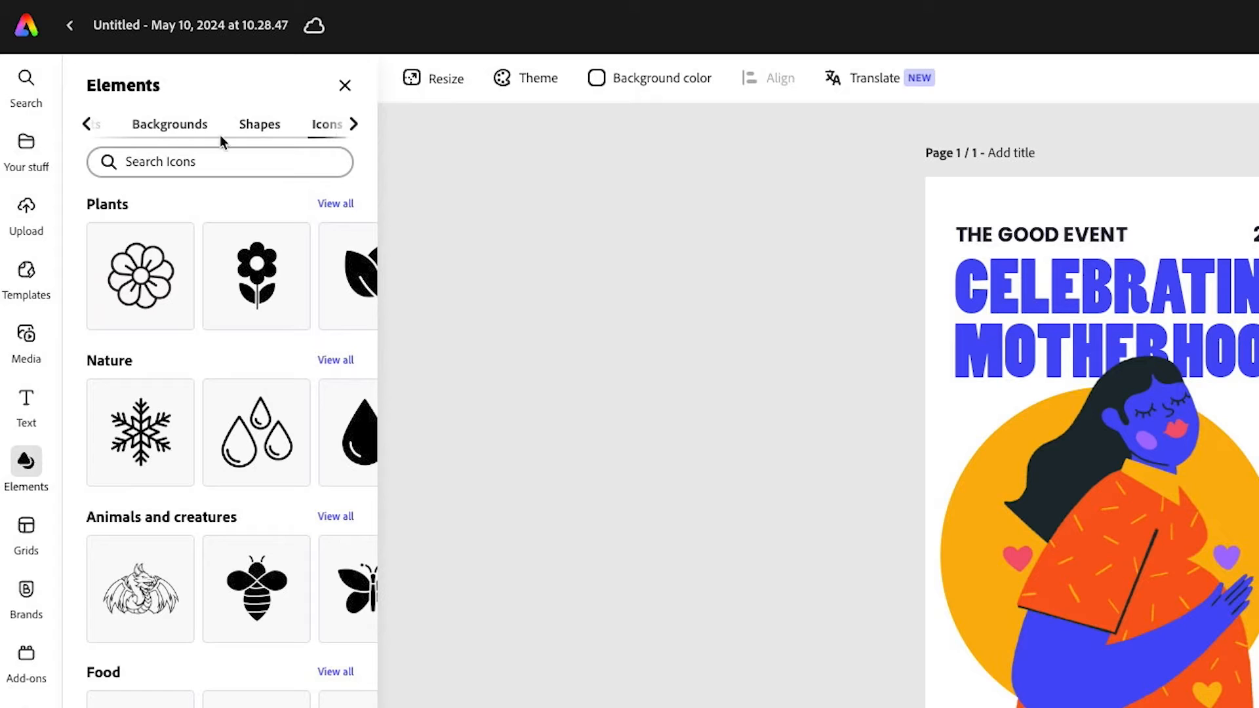
scroll("down", 3)
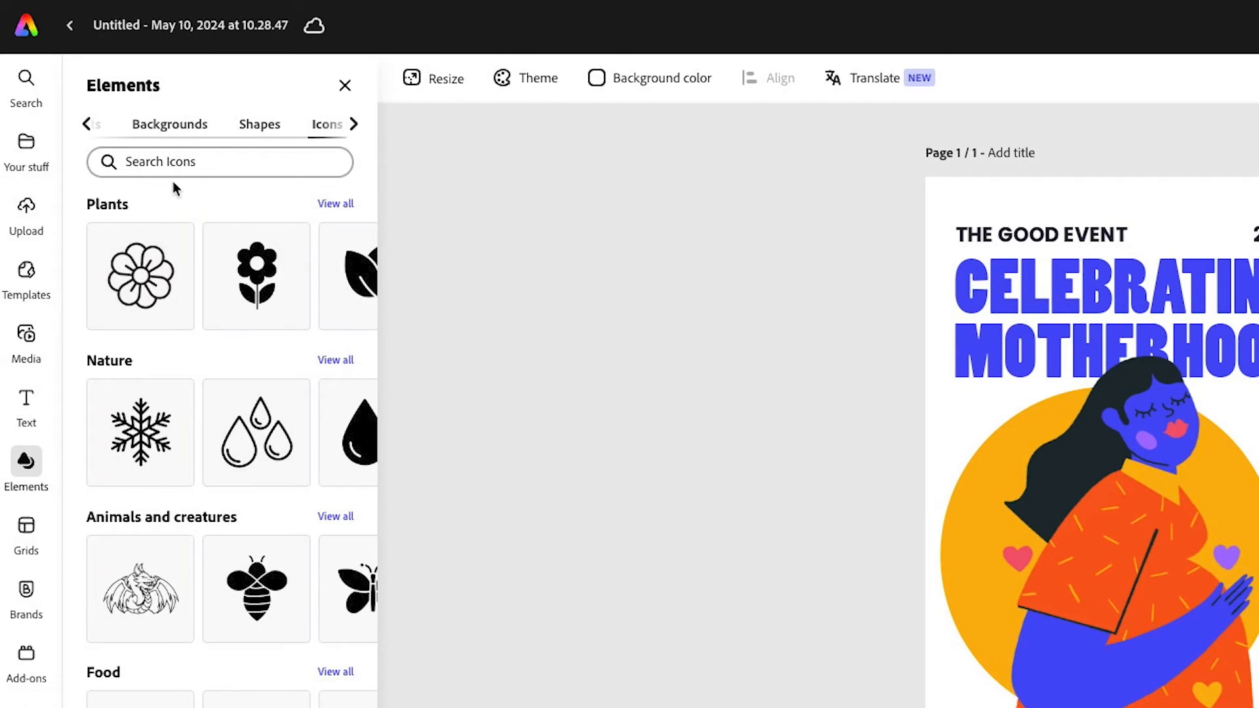
left_click(219, 162)
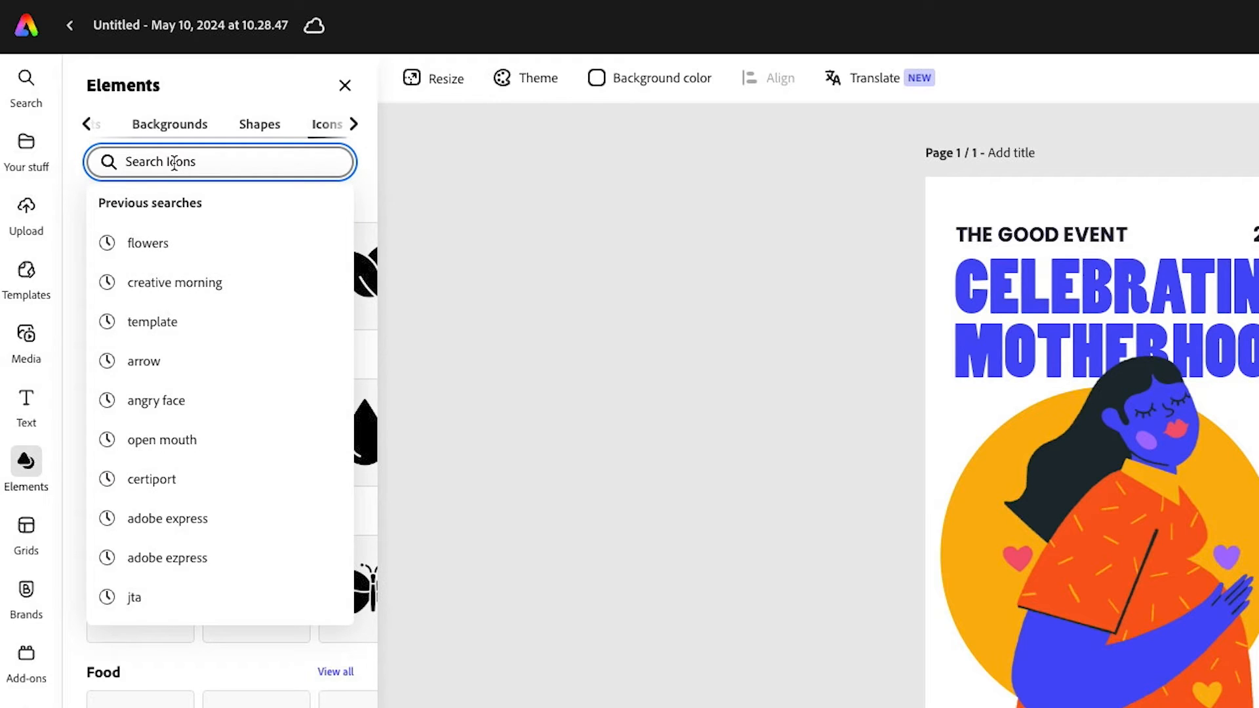
left_click(147, 244)
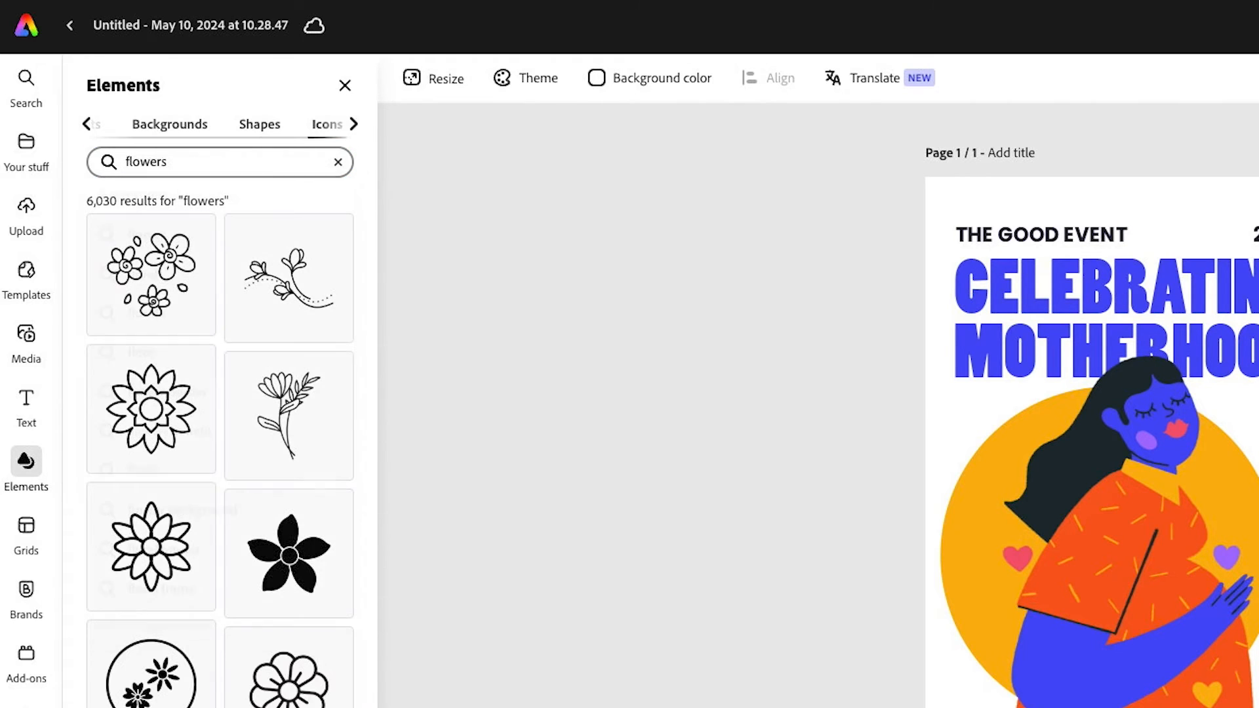
scroll("down", 3)
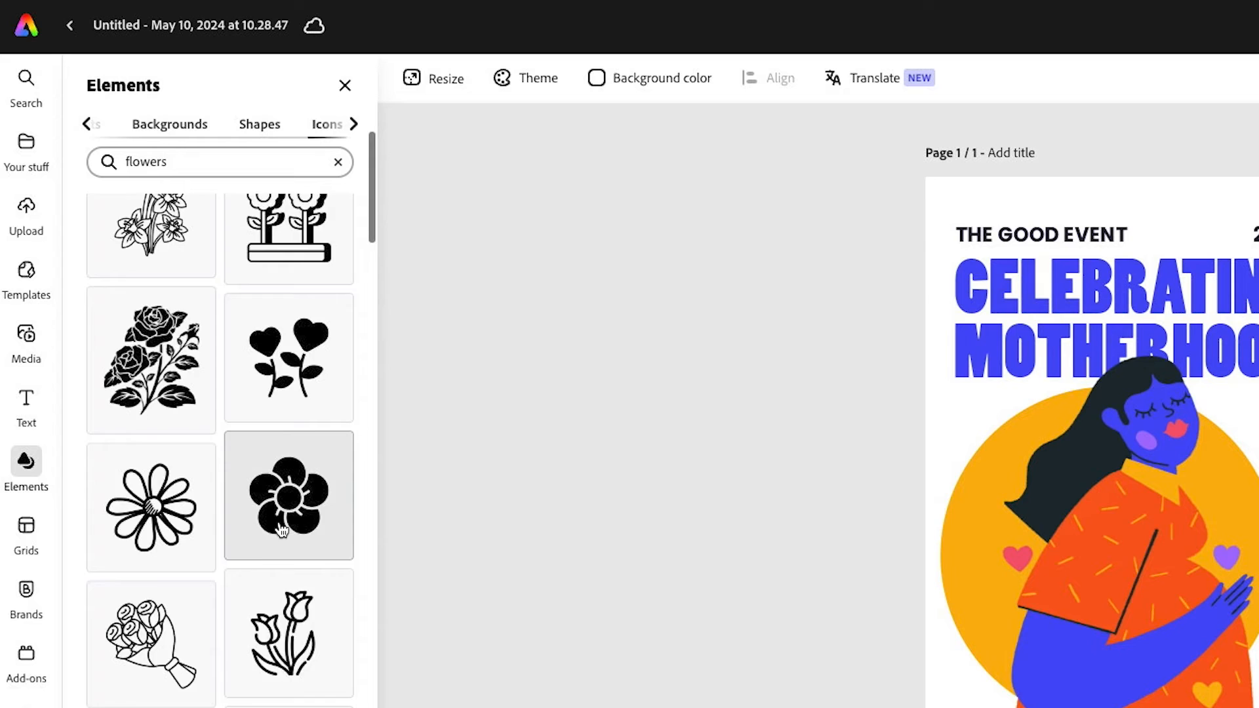
scroll("down", 3)
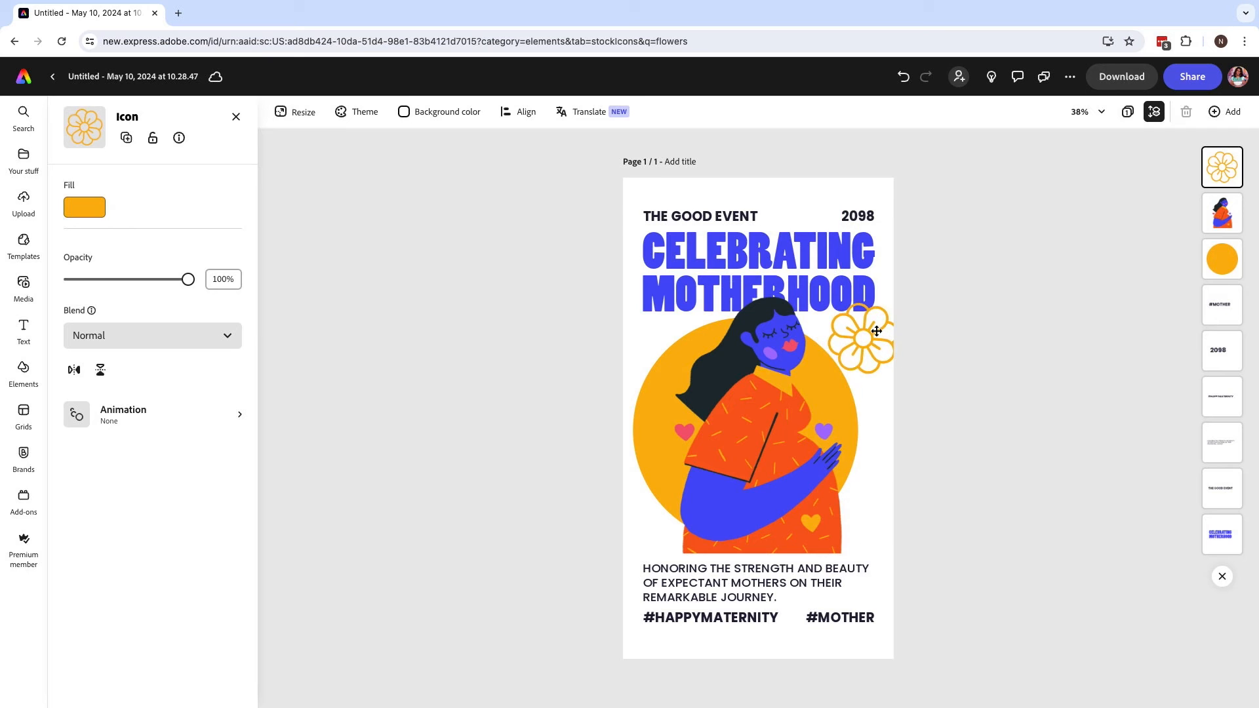
Enlarge the flower icon over the title, then shrink it back beside the end of MOTHERHOOD.
left_click(871, 336)
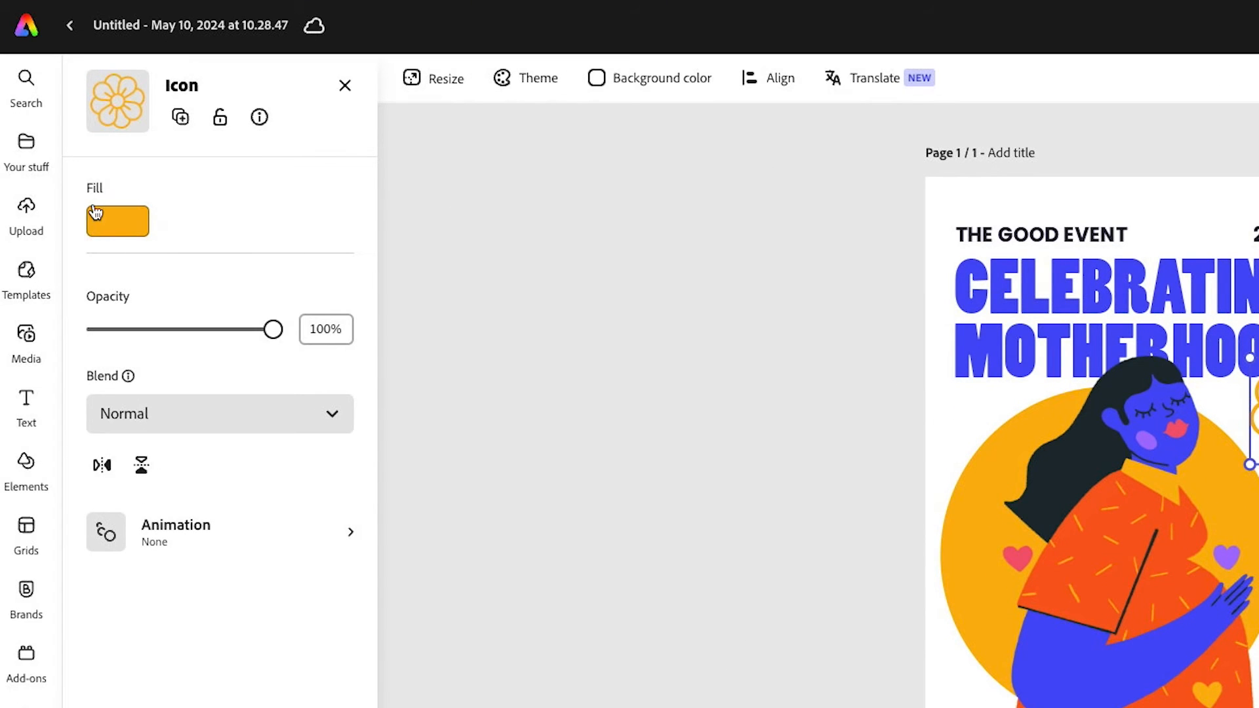
mouse_move(260, 226)
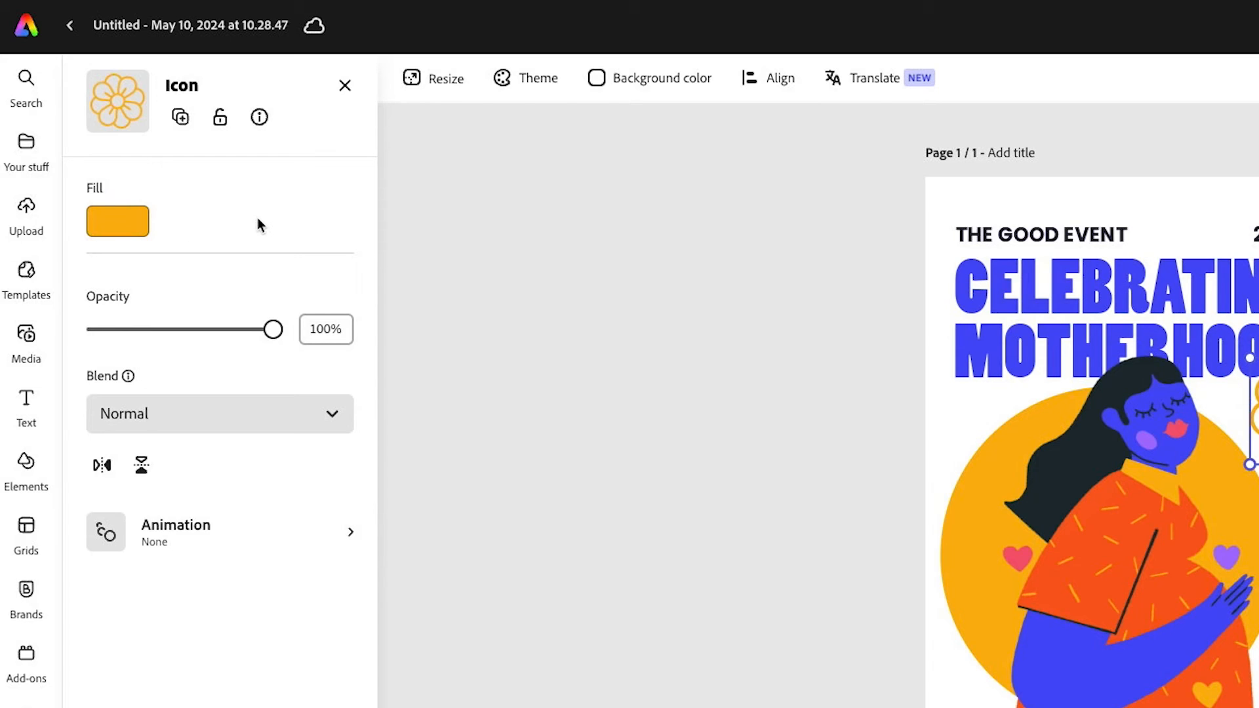
mouse_move(313, 299)
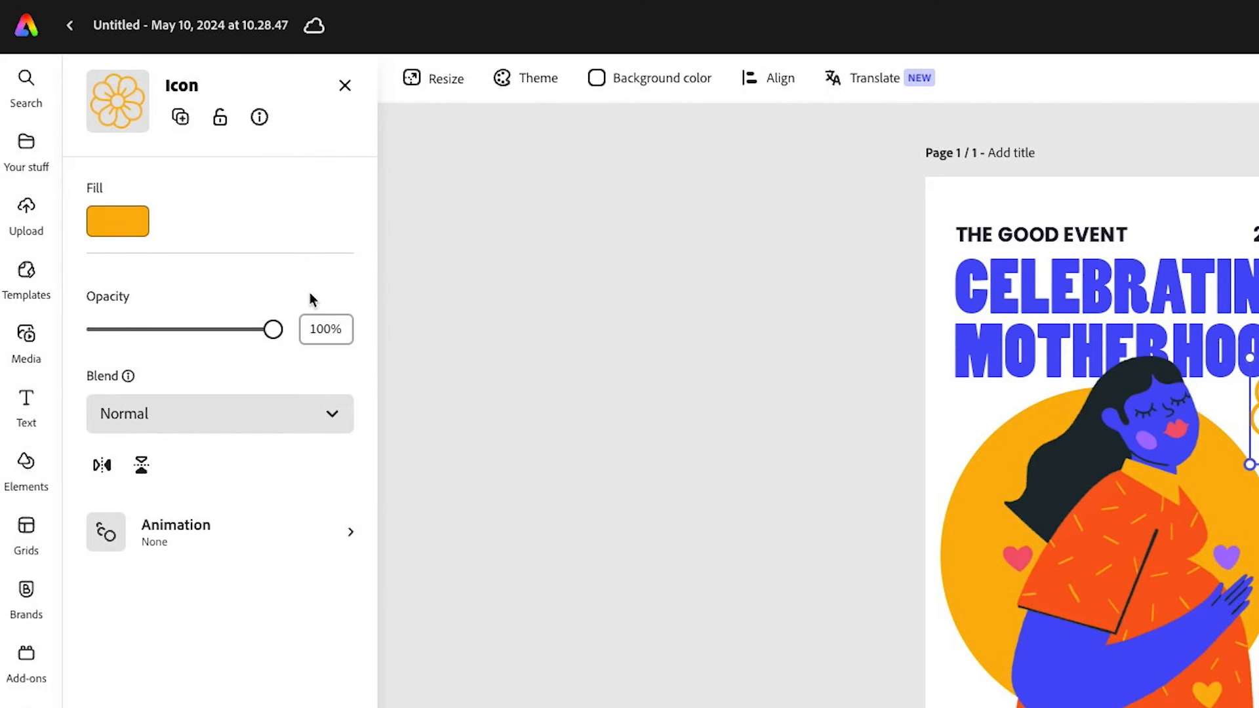
mouse_move(284, 288)
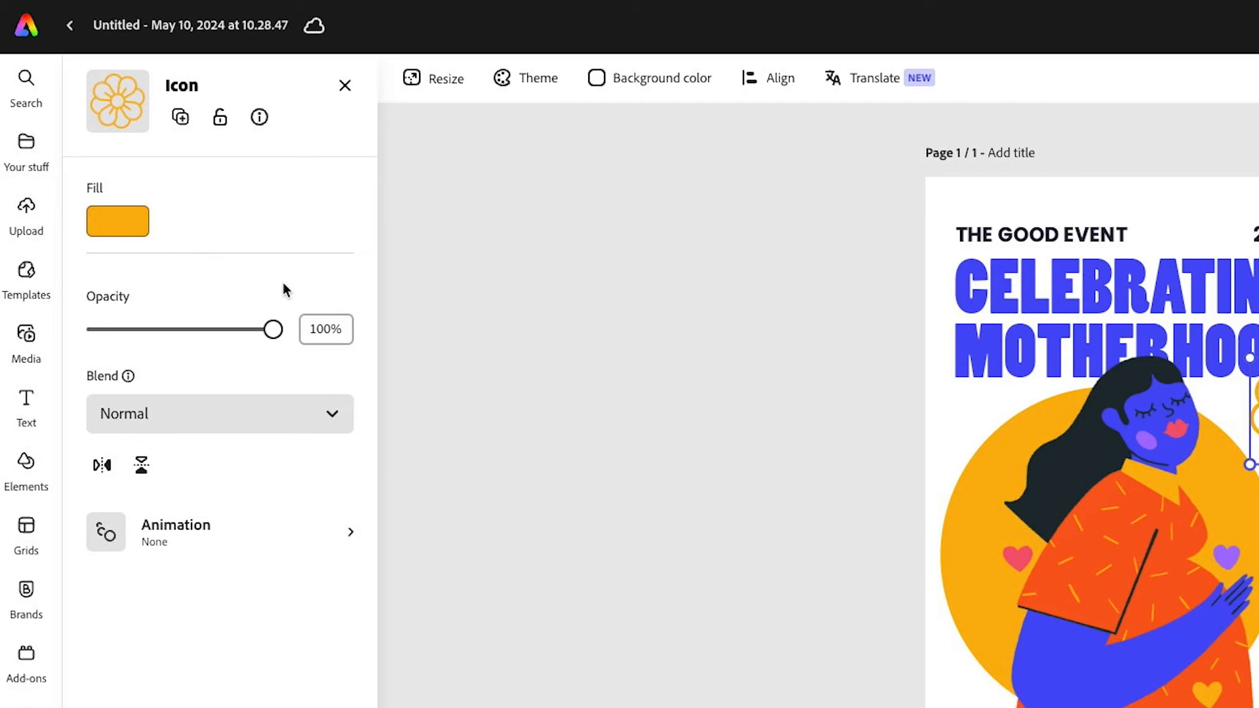
mouse_move(171, 313)
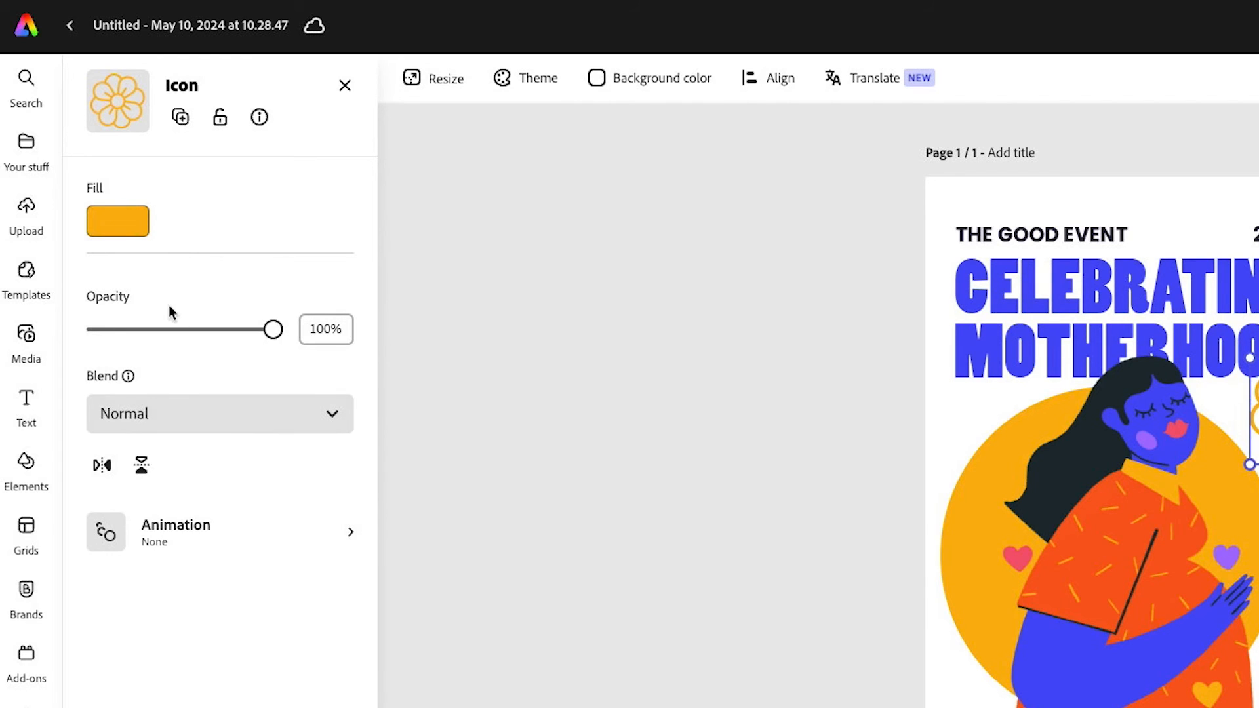
left_click(220, 413)
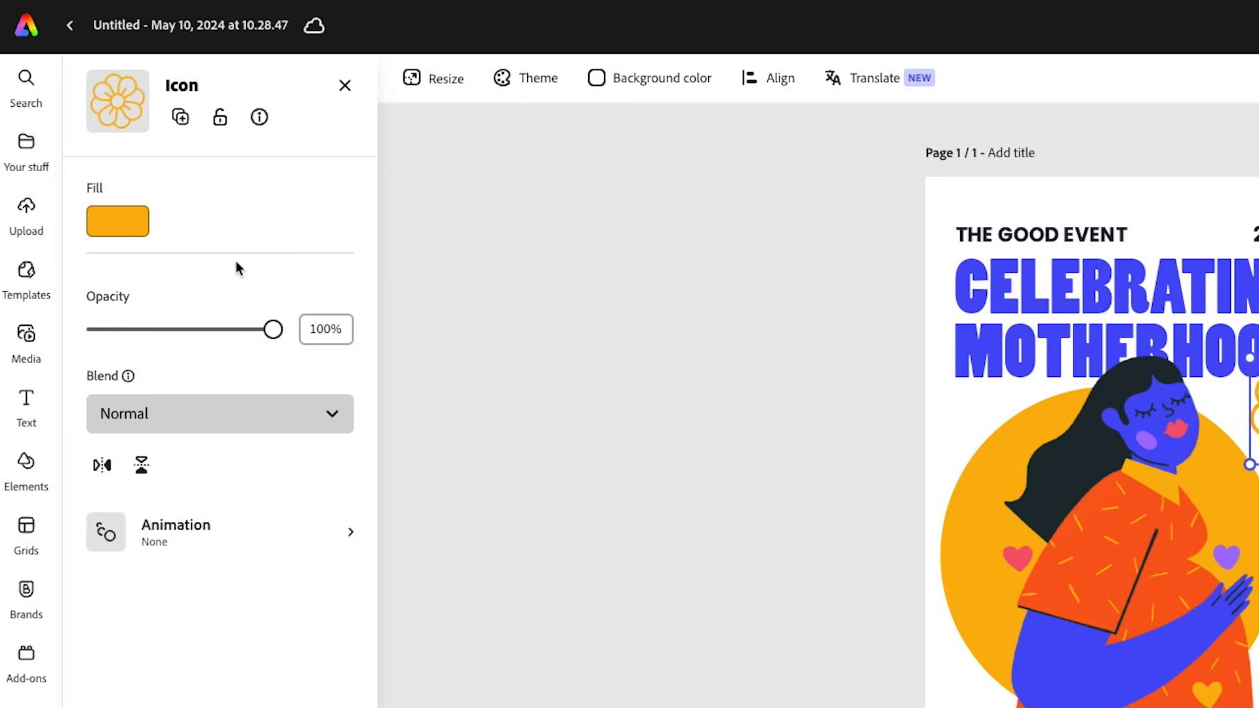
left_click(258, 116)
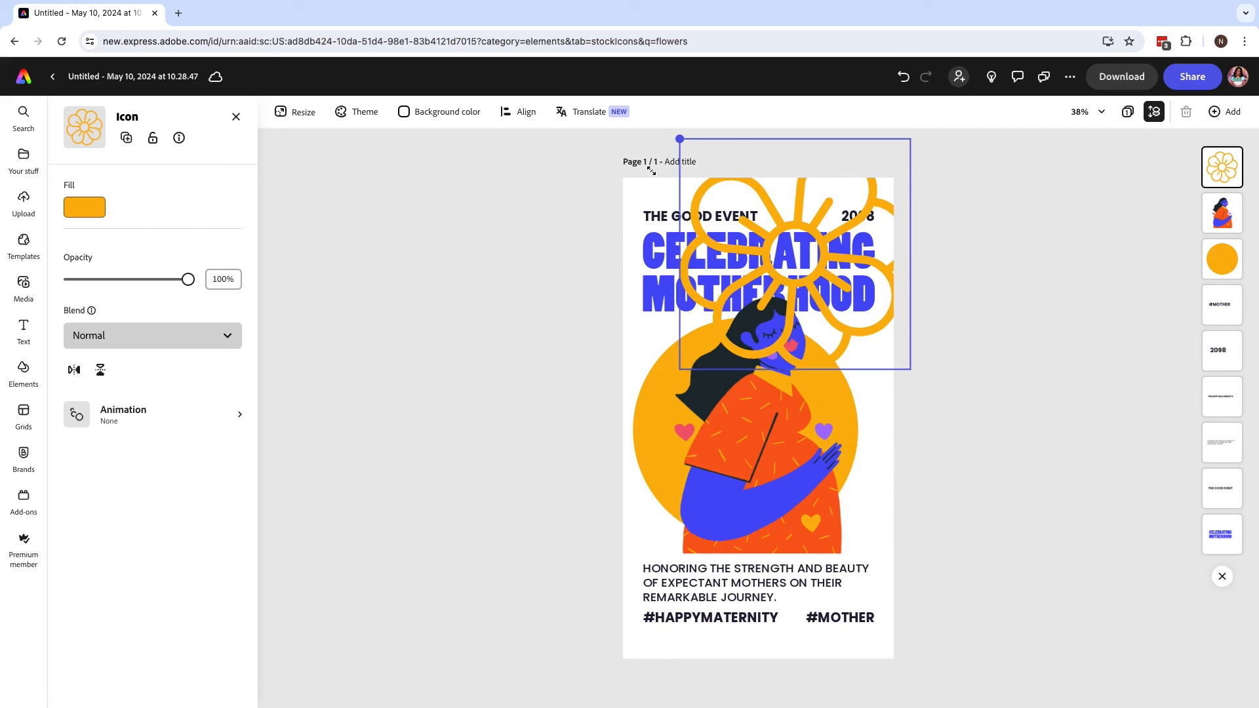
left_click_drag(793, 253, 871, 331)
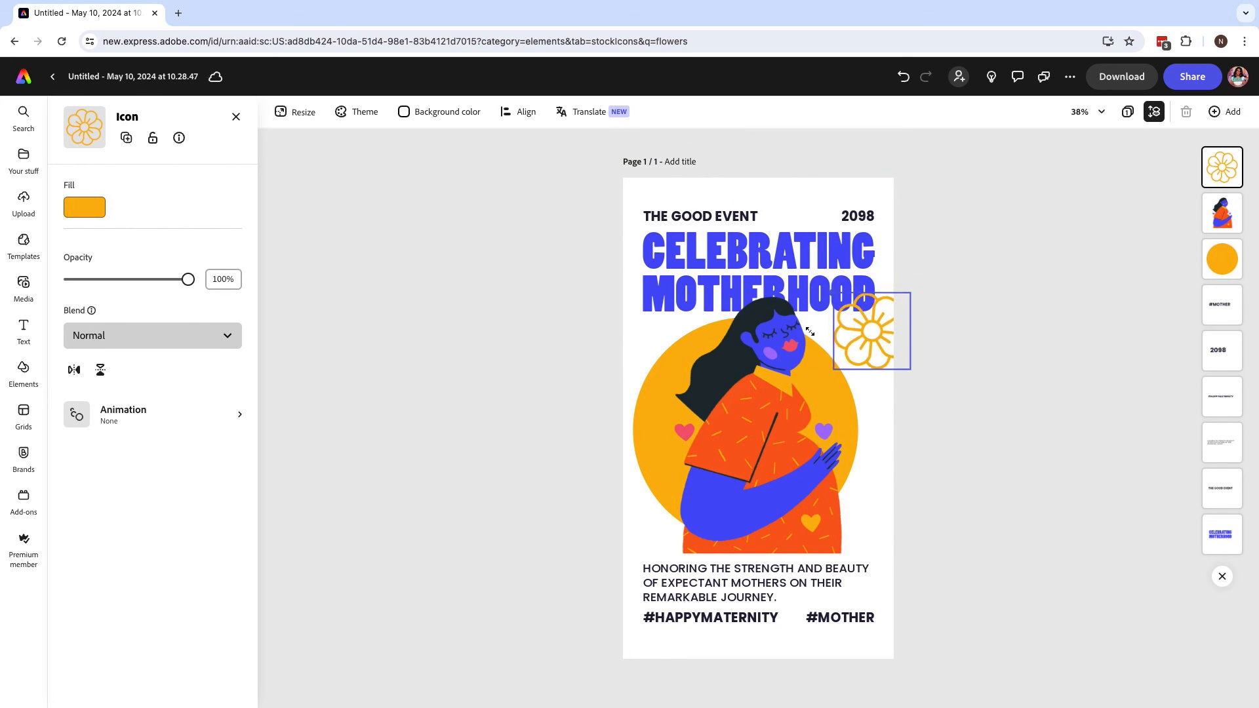